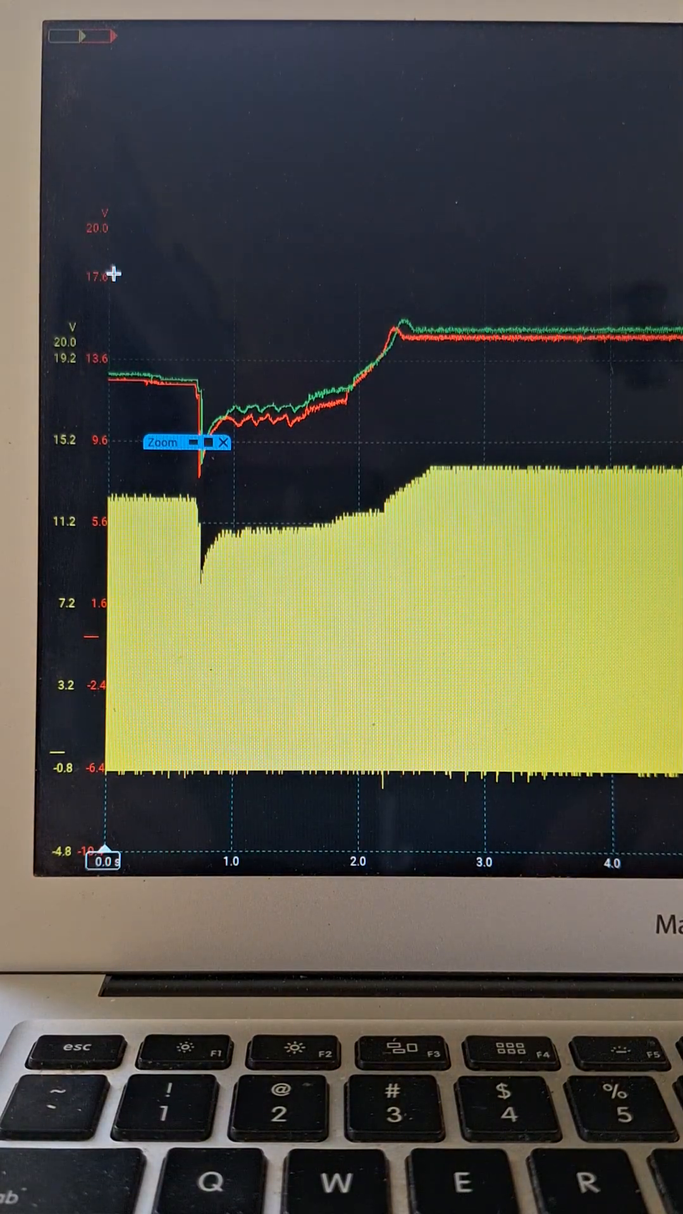
Drag a zoom rectangle from the trace start around the cranking dip to about 2.4 s
{"action": "left_click_drag", "start_coordinate": [115, 294], "coordinate": [418, 635]}
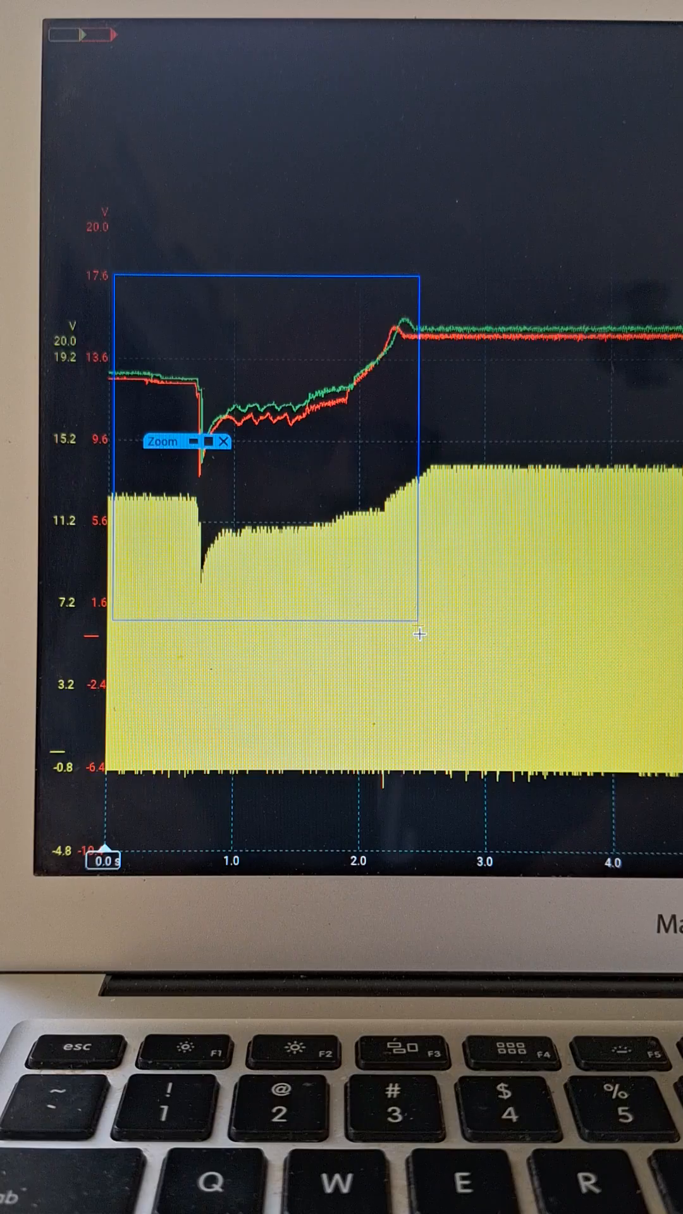